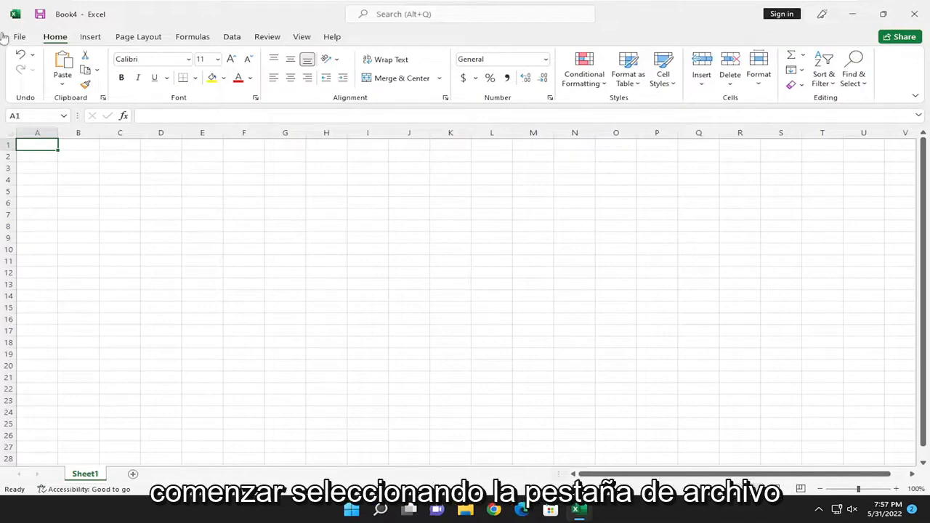
Switch from the Book4 worksheet to the File backstage Home page
{"action": "left_click", "coordinate": [19, 36]}
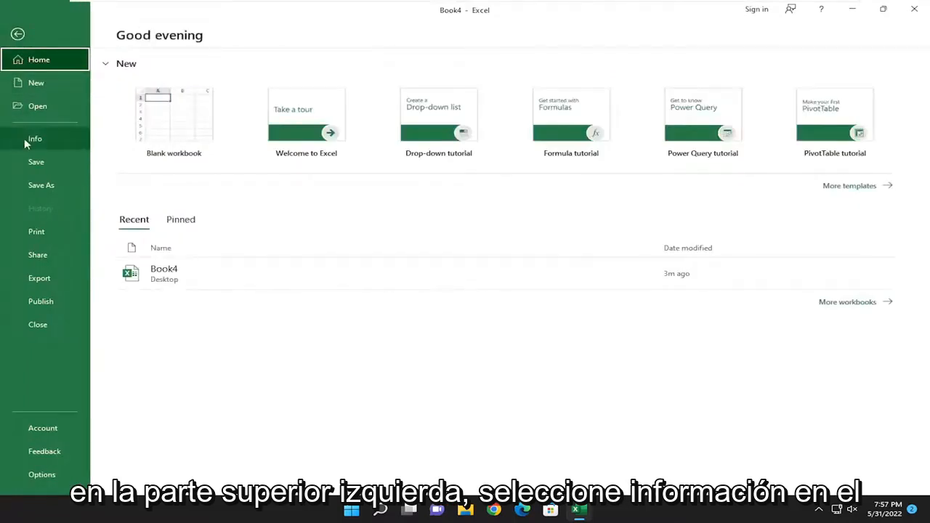
Show Book4's Info page with protection, inspection and properties details
{"action": "left_click", "coordinate": [35, 138]}
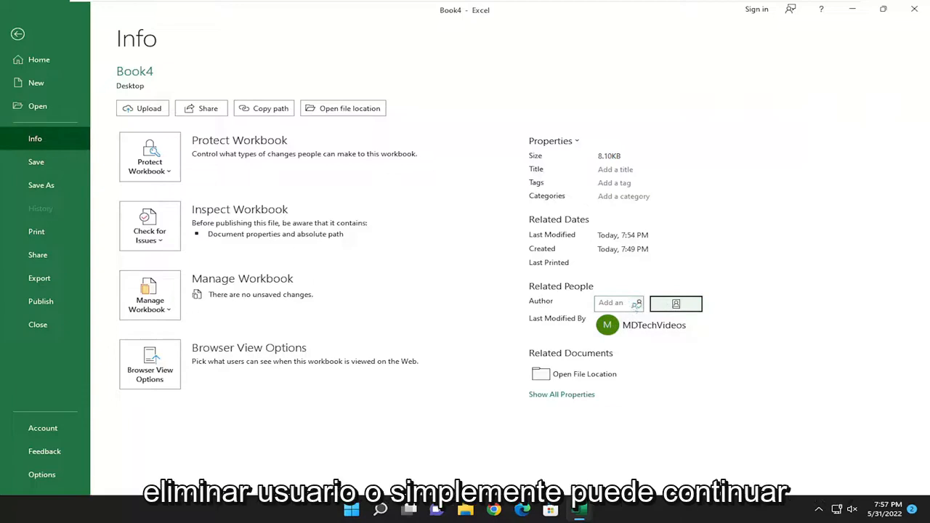
Add John Smith as author under Related People and leave a second author field open
{"action": "left_click", "coordinate": [618, 304]}
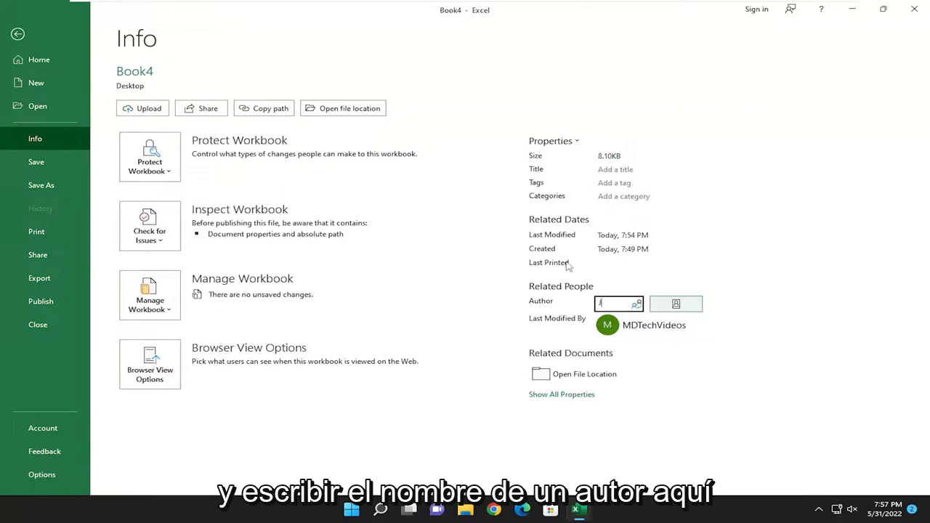
{"action": "type", "text": "John Smith"}
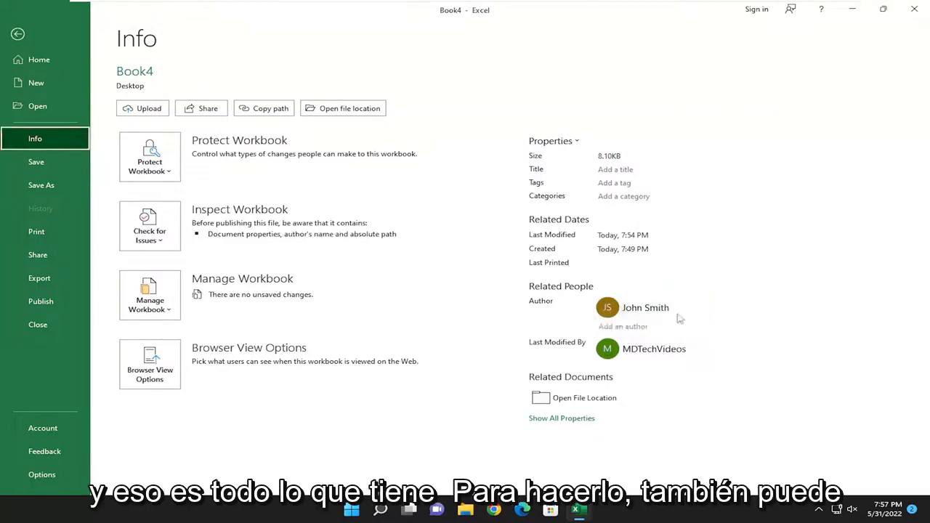
{"action": "left_click", "coordinate": [622, 326]}
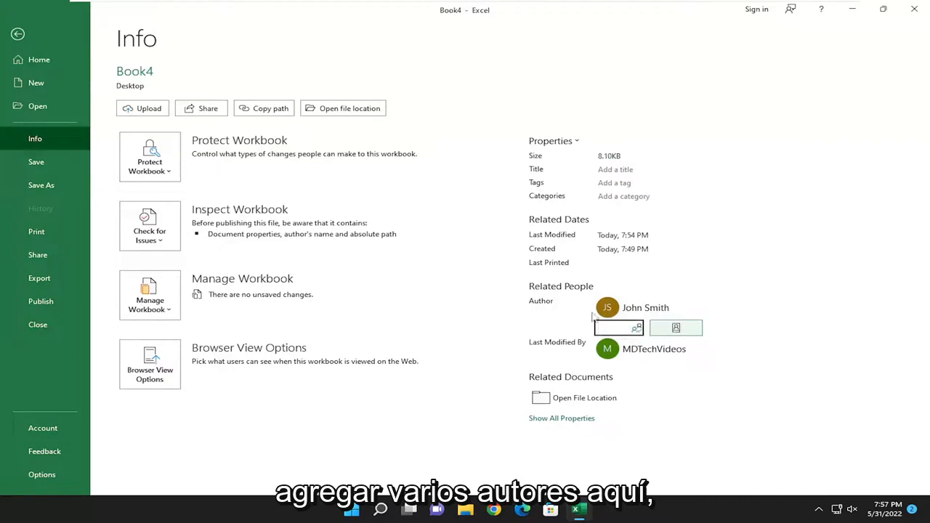